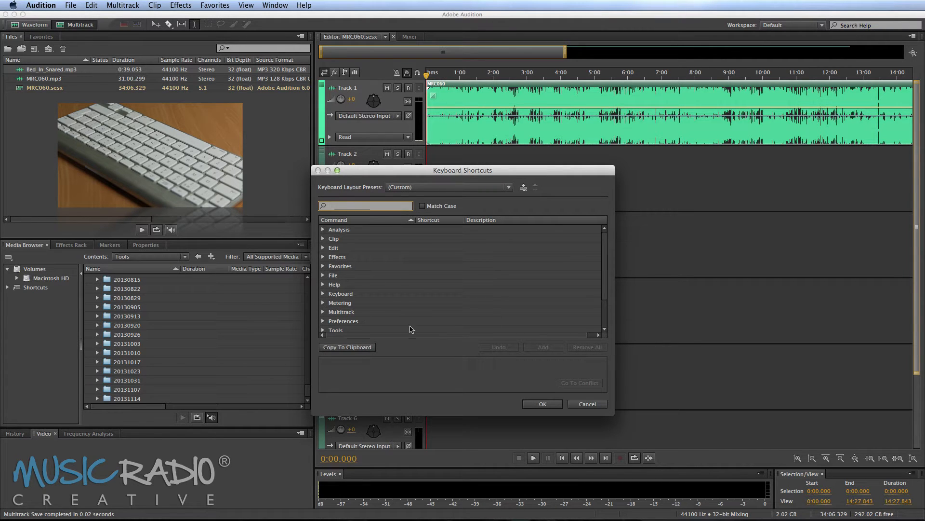
Browse the shortcuts list and search 'transport' to reveal Shuttle Left J, Right L, Stop K.
{"action": "left_click", "coordinate": [334, 247]}
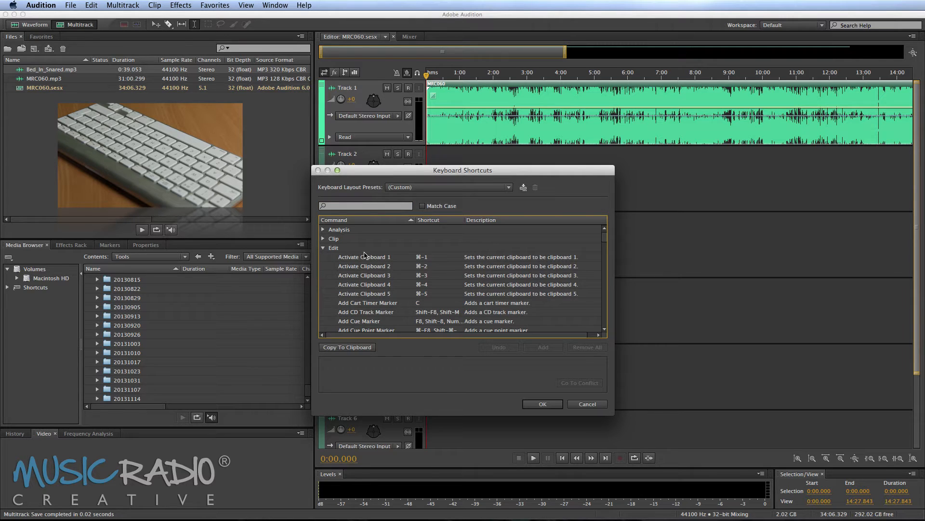
{"action": "scroll", "scroll_direction": "down", "scroll_amount": 3}
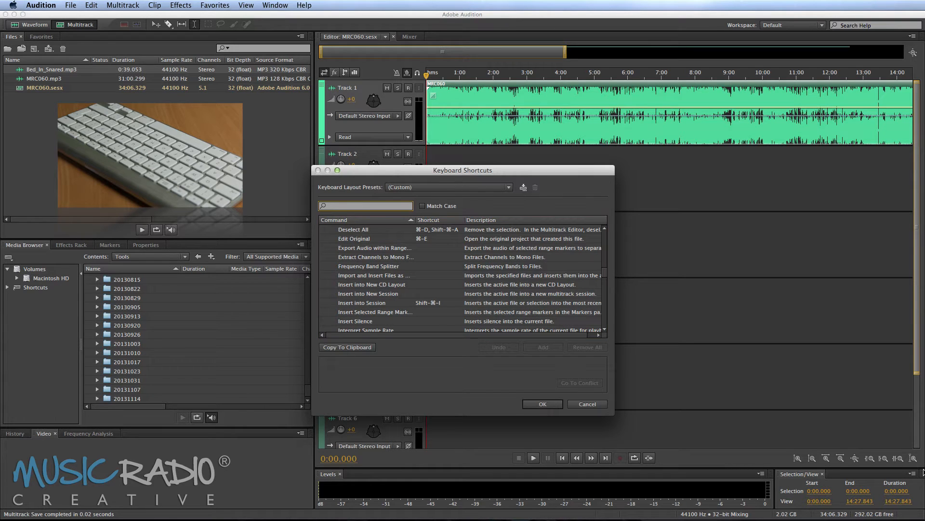
{"action": "type", "text": "transp"}
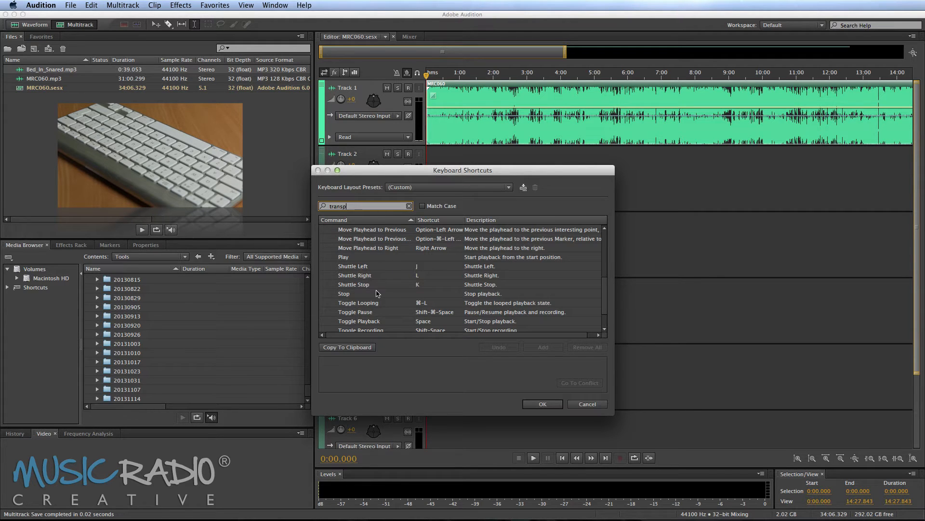
{"action": "mouse_move", "coordinate": [587, 404]}
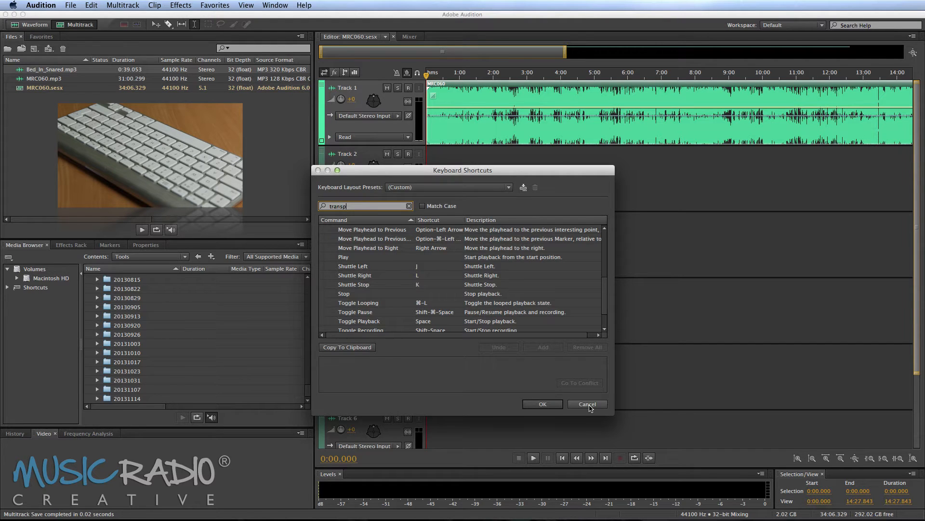
Cancel Keyboard Shortcuts, then play the MRC060 session and stop about 2.7 seconds in.
{"action": "left_click", "coordinate": [587, 404]}
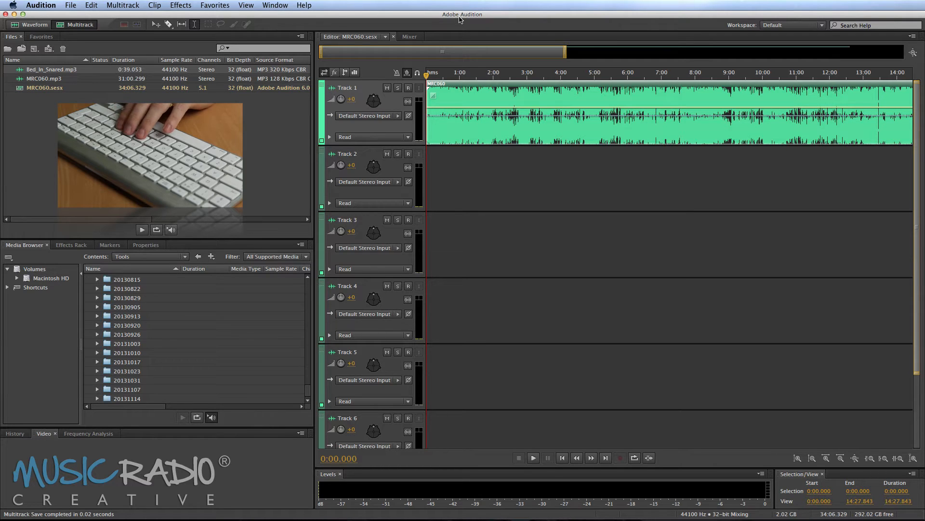
{"action": "left_click", "coordinate": [531, 458]}
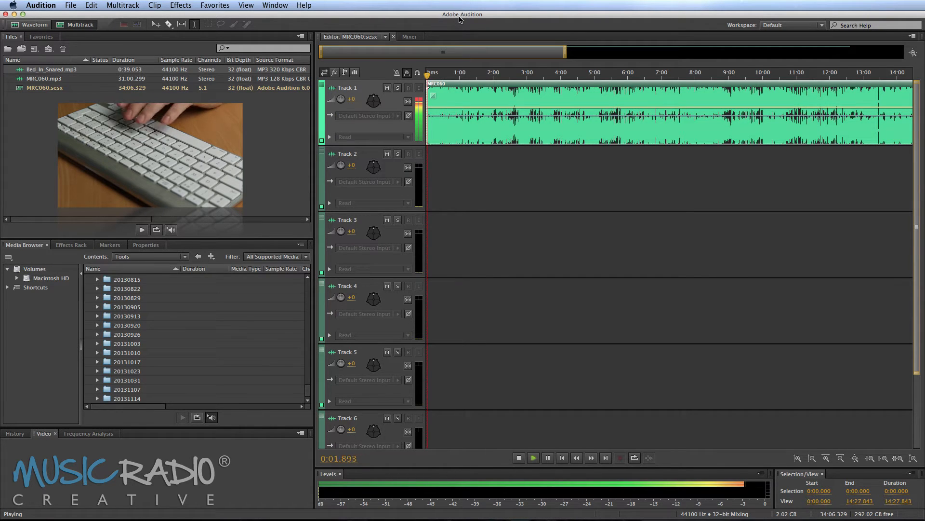
{"action": "left_click", "coordinate": [518, 457]}
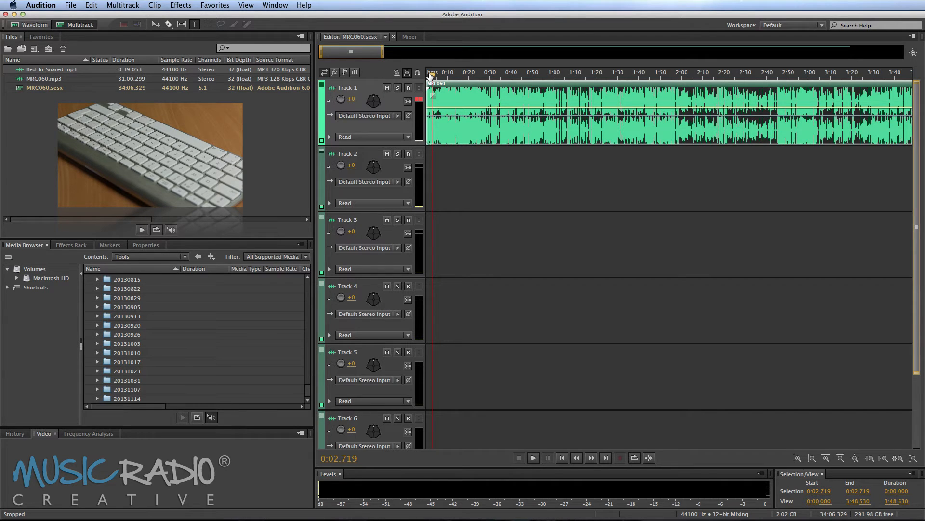
Shuttle through the session, dropping Marker 01 and Marker 02 near 0:40 during playback.
{"action": "left_click", "coordinate": [532, 458]}
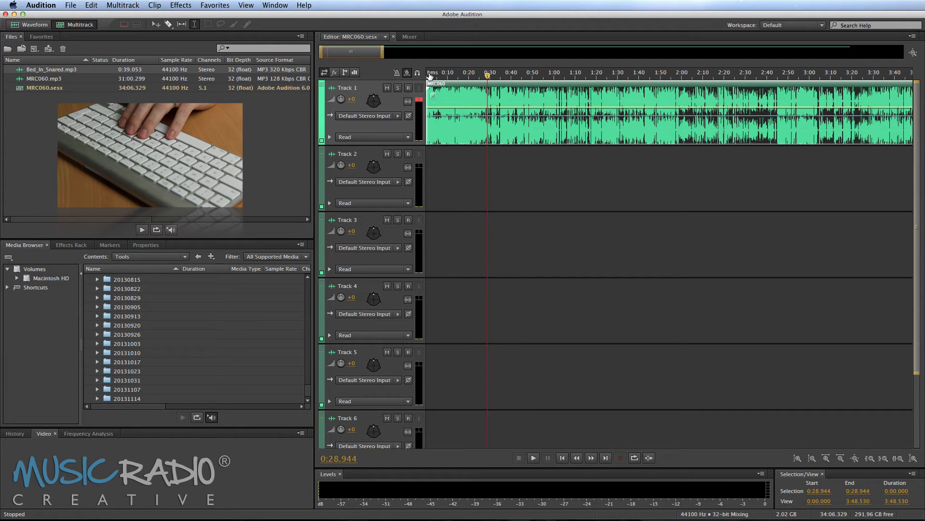
{"action": "left_click", "coordinate": [532, 458]}
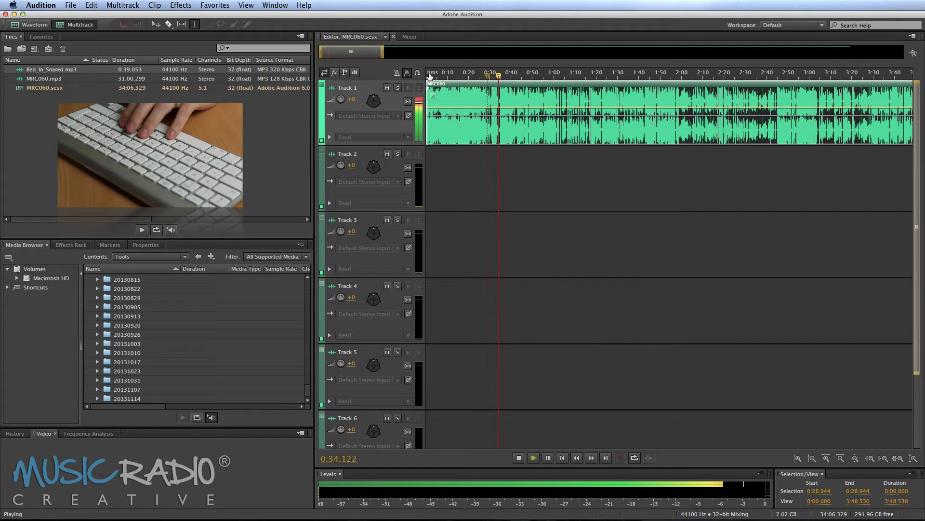
{"action": "key", "text": "m"}
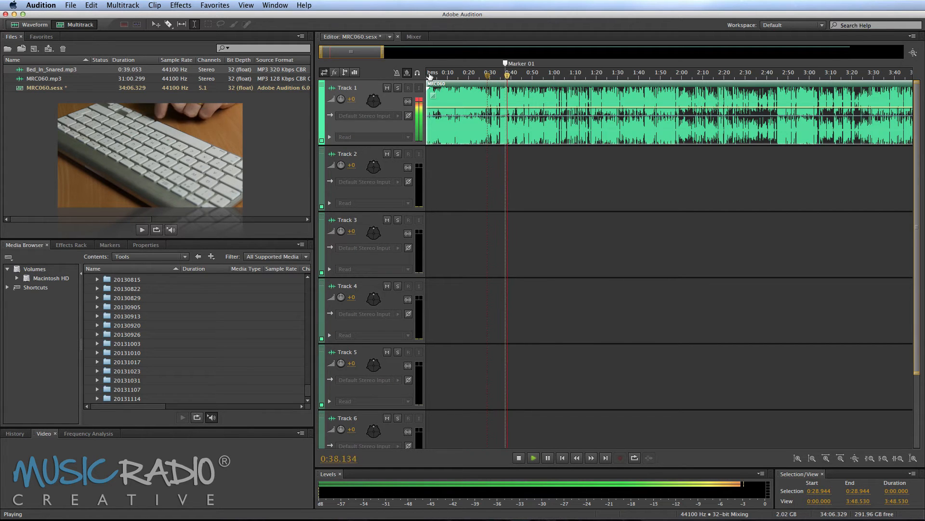
{"action": "left_click", "coordinate": [517, 457]}
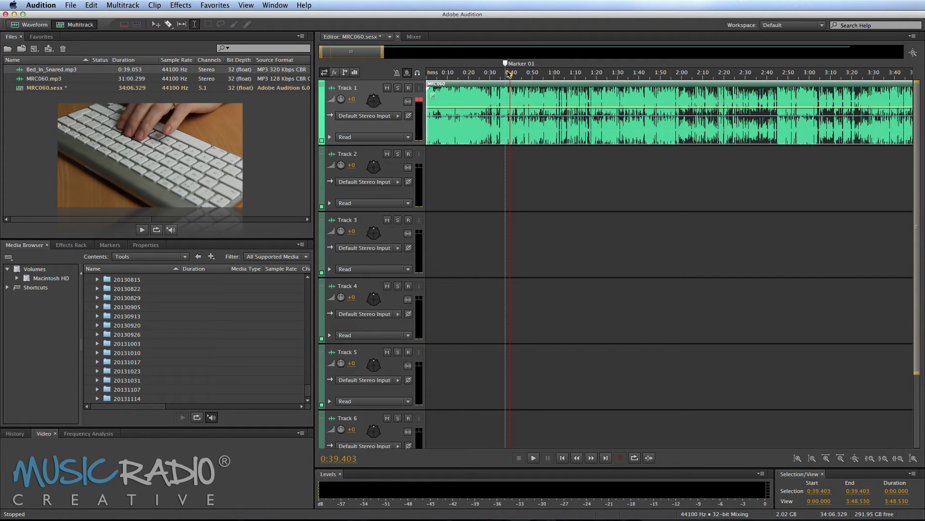
{"action": "left_click", "coordinate": [532, 457]}
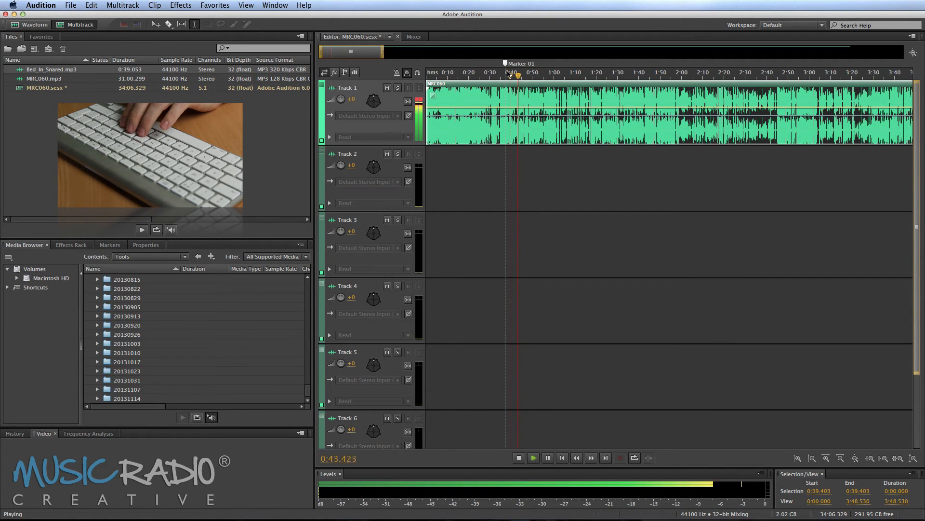
{"action": "left_click", "coordinate": [518, 457]}
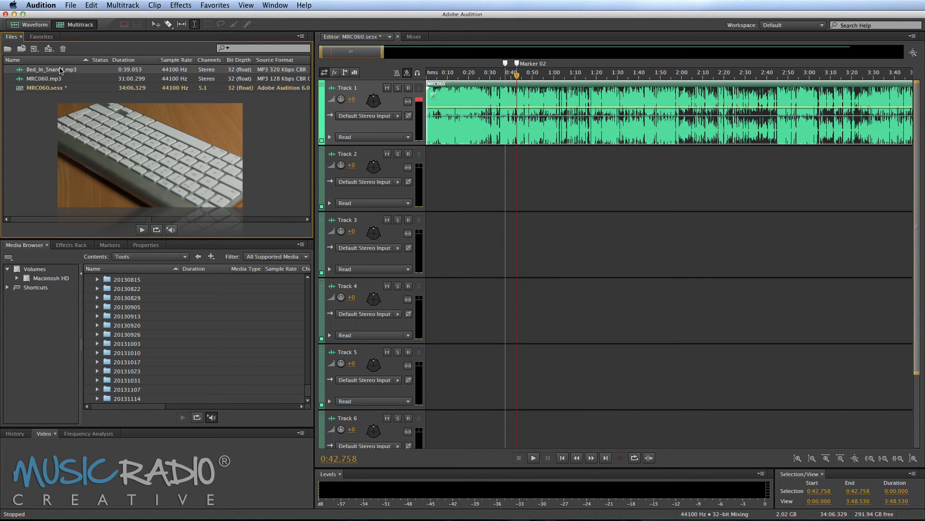
Open Bed_In_Snared.mp3, play it, and mark it near 3 and 16 seconds before stopping.
{"action": "double_click", "coordinate": [53, 68]}
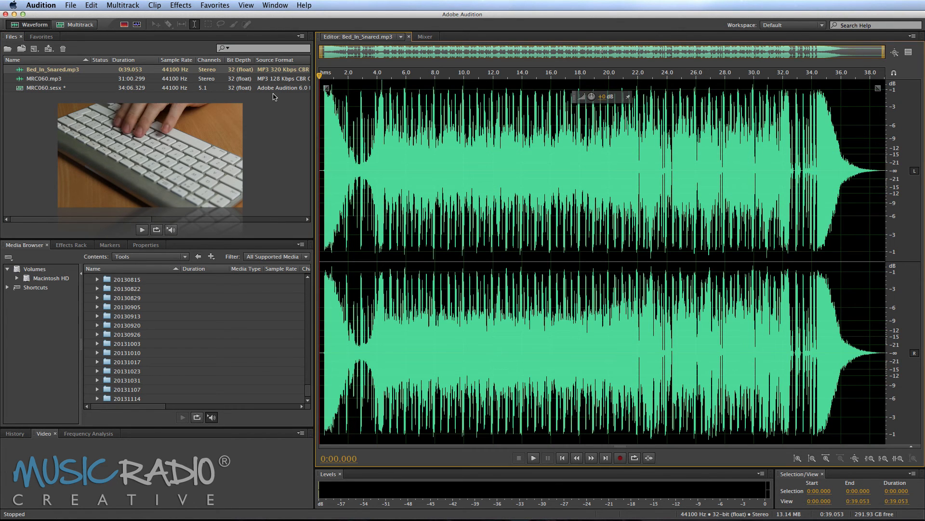
{"action": "left_click", "coordinate": [532, 457]}
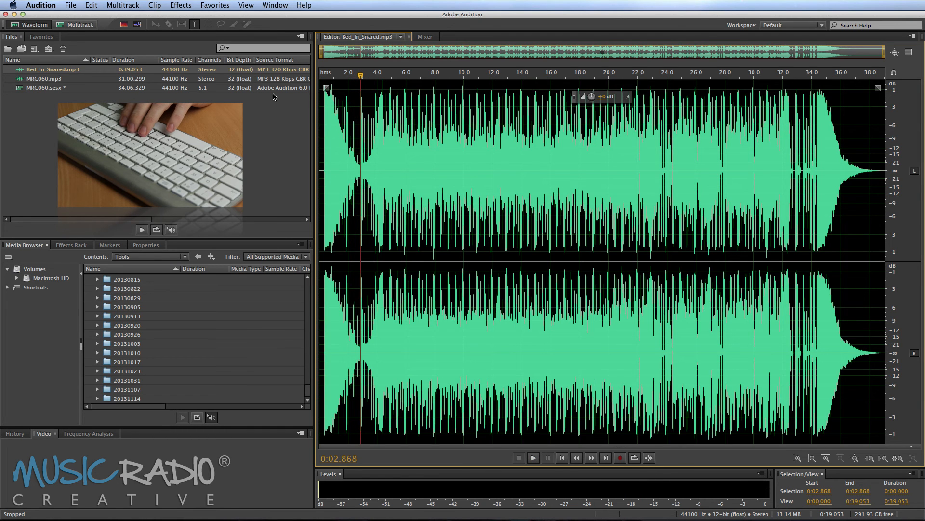
{"action": "key", "text": "m"}
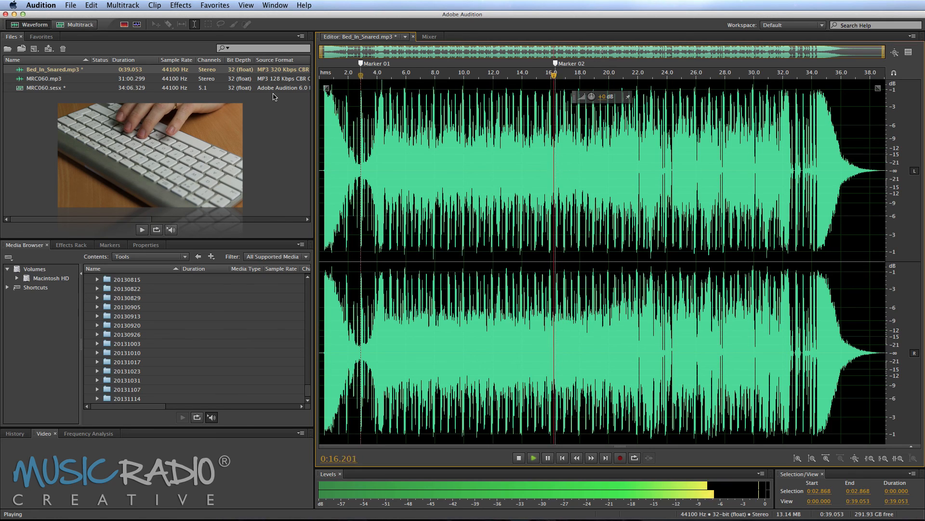
{"action": "left_click", "coordinate": [518, 457]}
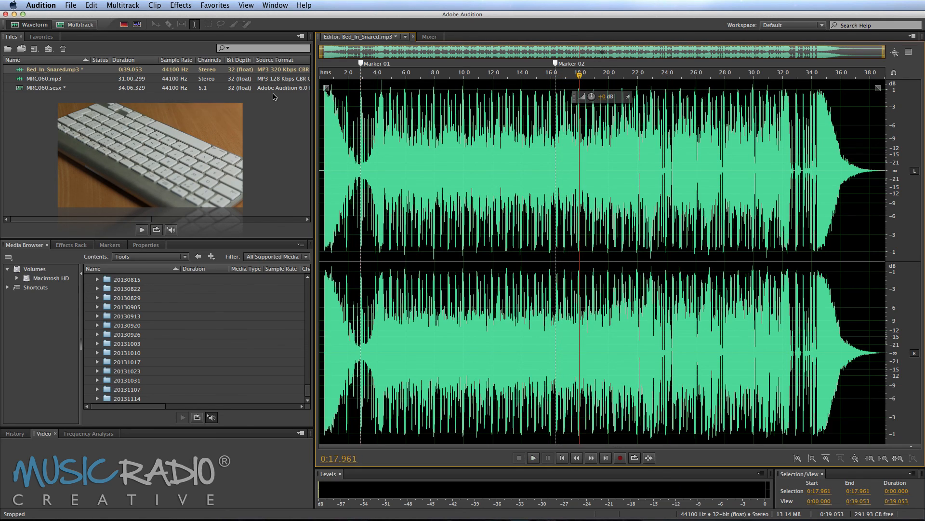